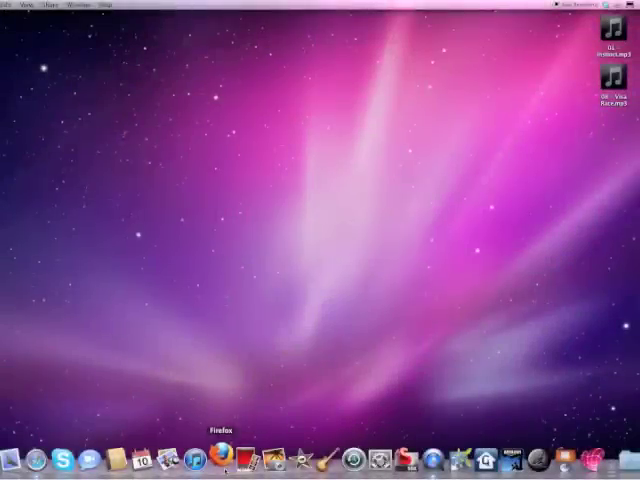
Launch Firefox from the Dock to reach the Kellett School VLE login page
left_click(212, 460)
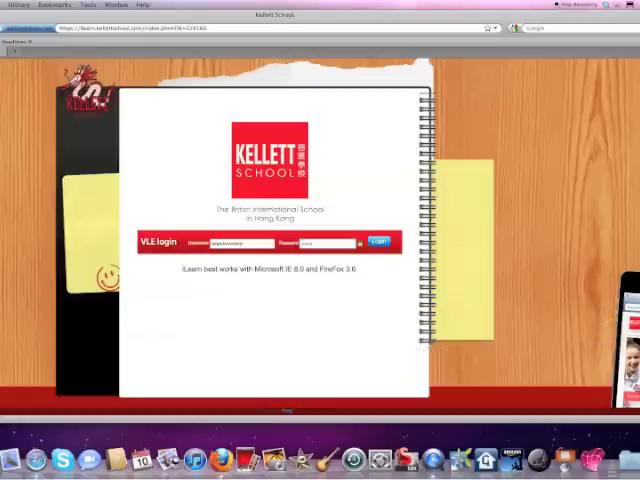
Log in with the student's username and password to reach the dashboard
left_click(380, 242)
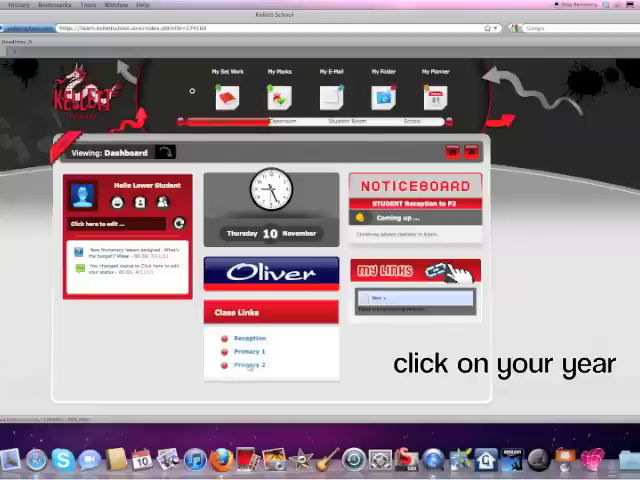
Show the Primary 2 class list (P2-1 through P2-4) from the dashboard Class Links
left_click(250, 364)
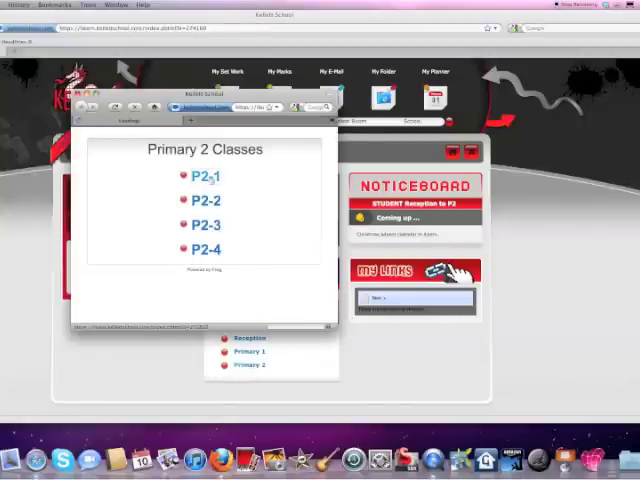
View the P2-1 class page, its Photo Gallery, and enlarge one gallery thumbnail
left_click(200, 176)
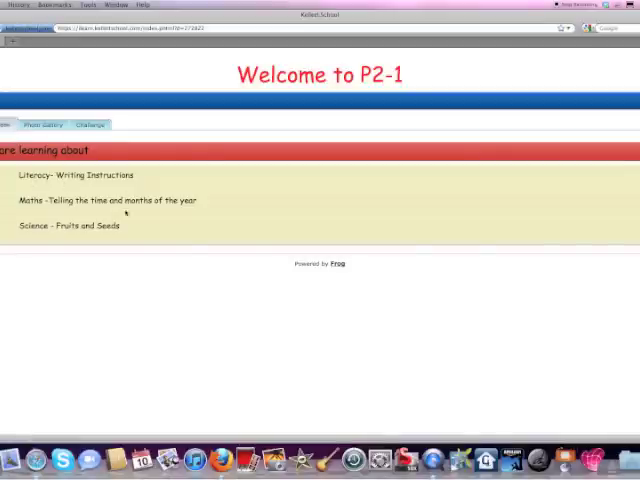
left_click(44, 124)
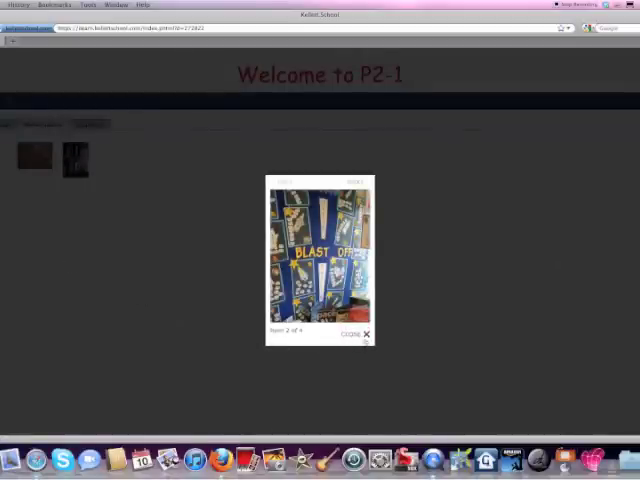
left_click(366, 332)
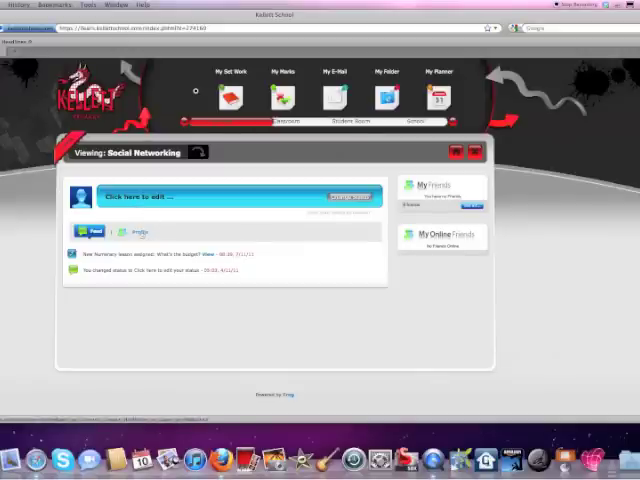
Reveal the student's profile fields on the Social Networking page via 'Click here to edit'
left_click(122, 226)
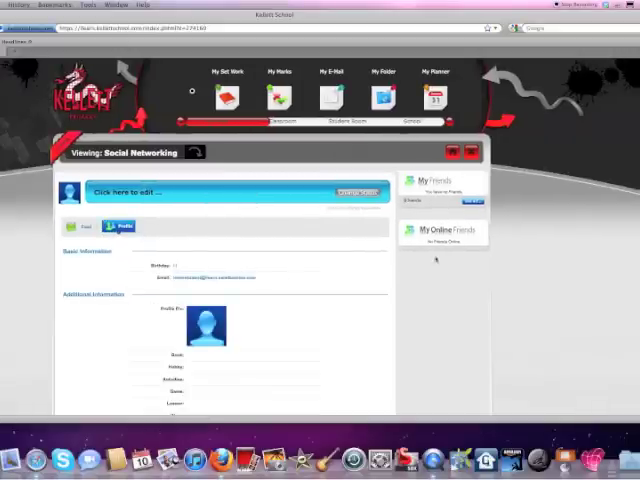